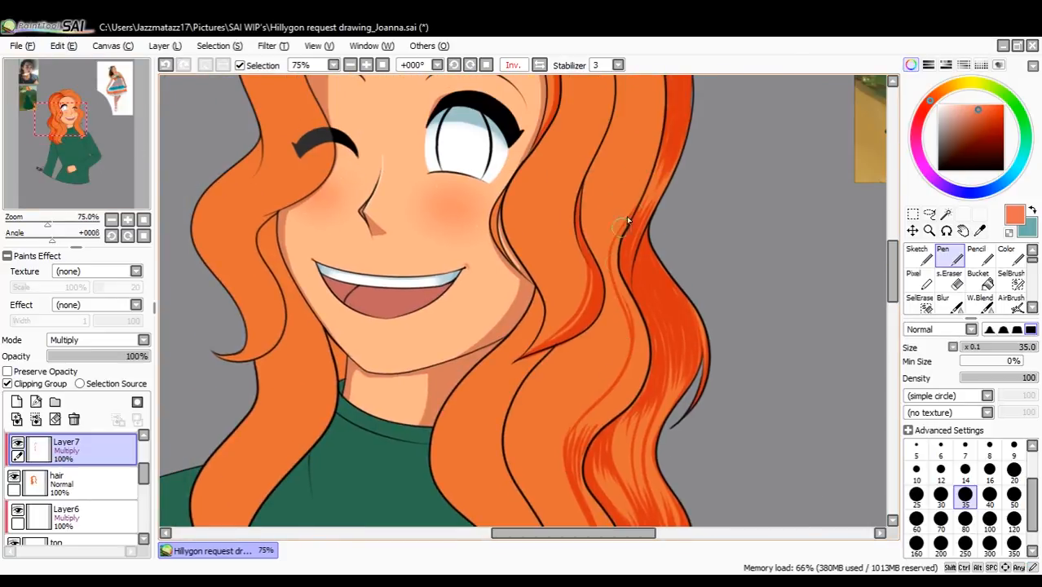
Paint darker multiply strands near the hair parting and along the right side of the hair
scroll(down, 3)
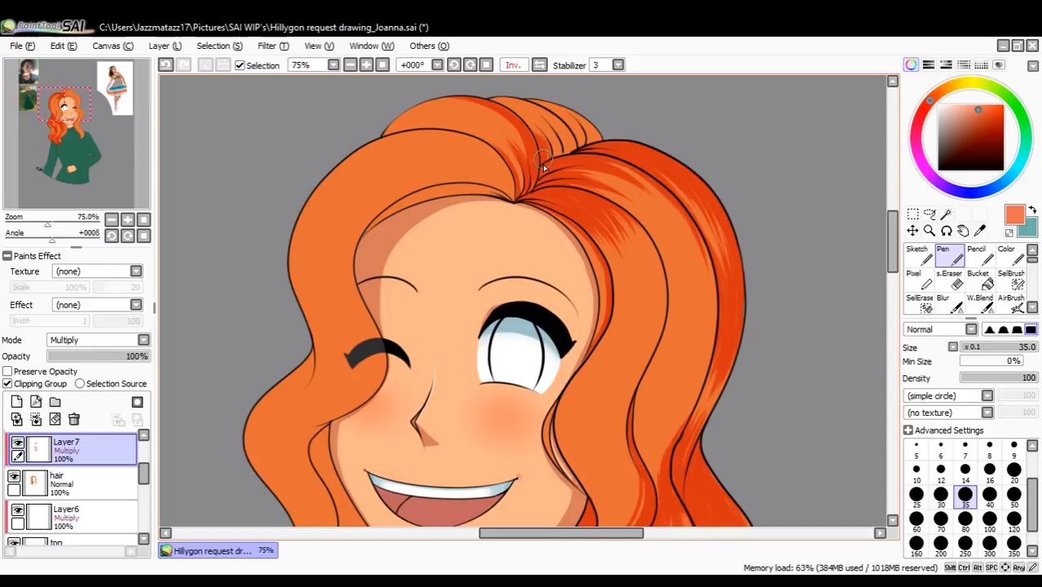
drag(543, 161, 552, 106)
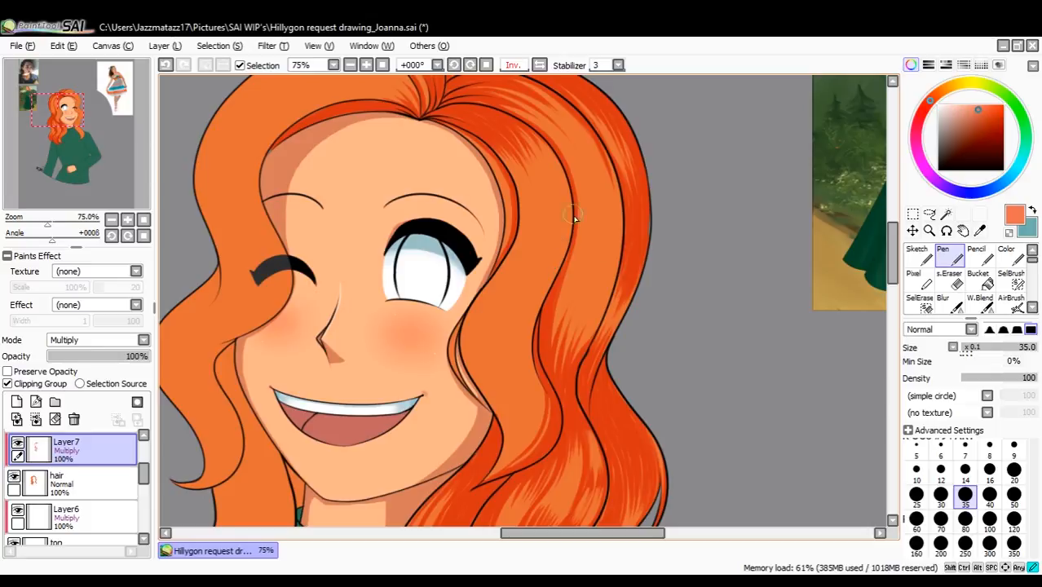
drag(571, 218, 608, 245)
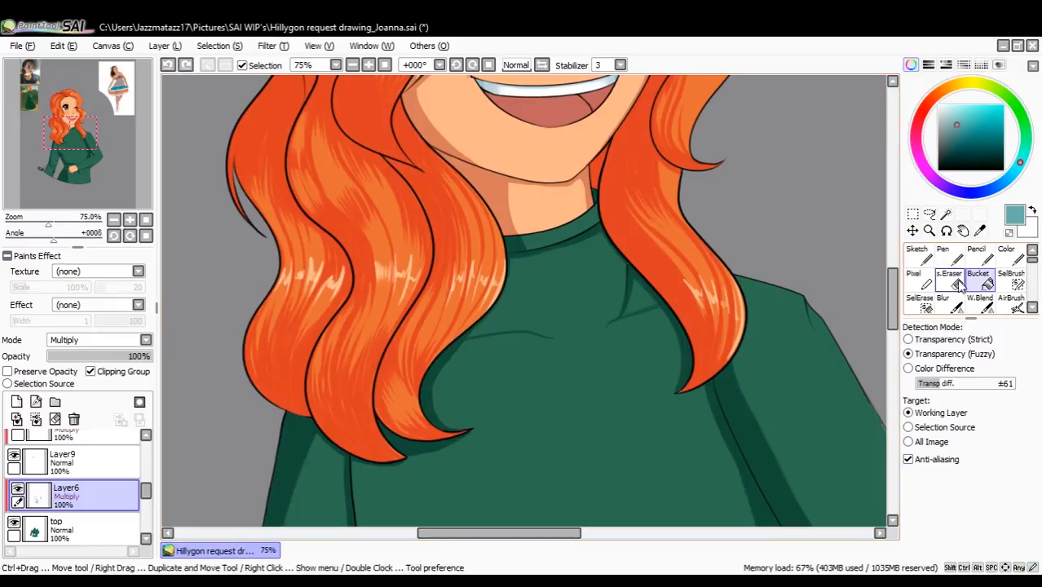
With the Pen brush, shade the sweater cuff fold, then zoom out to 50%
click(943, 253)
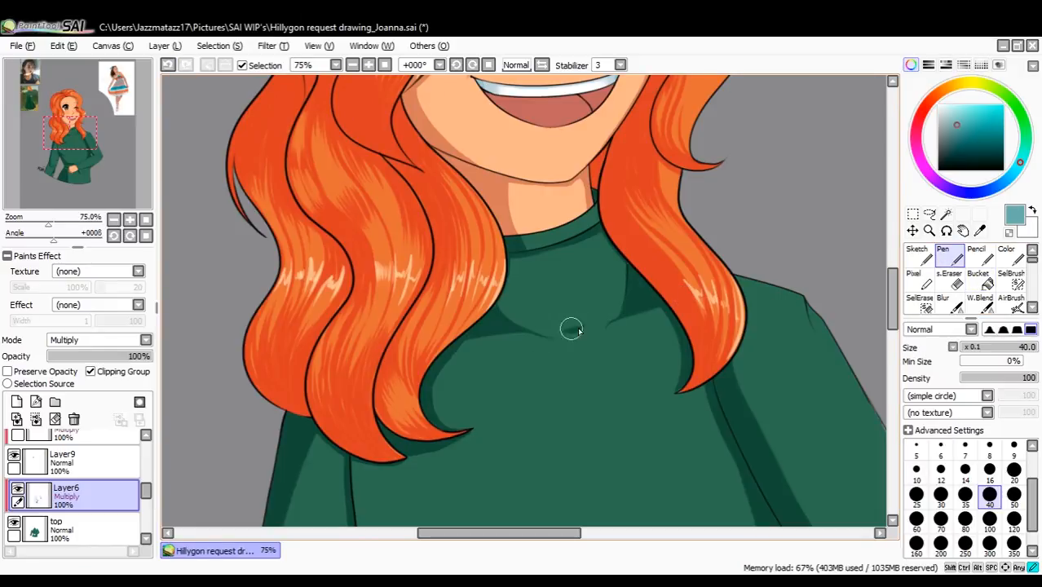
click(978, 280)
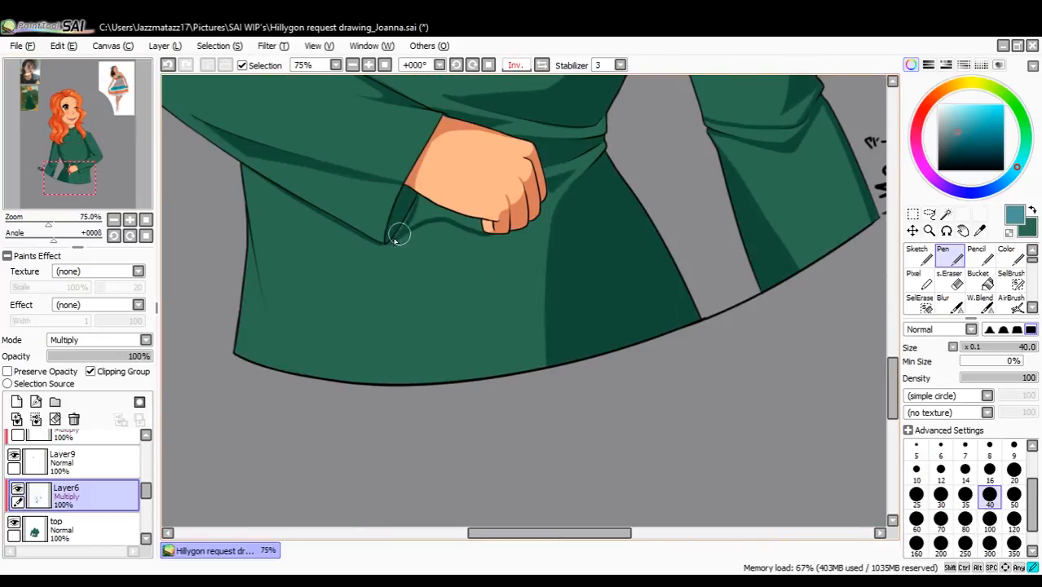
drag(399, 237, 459, 222)
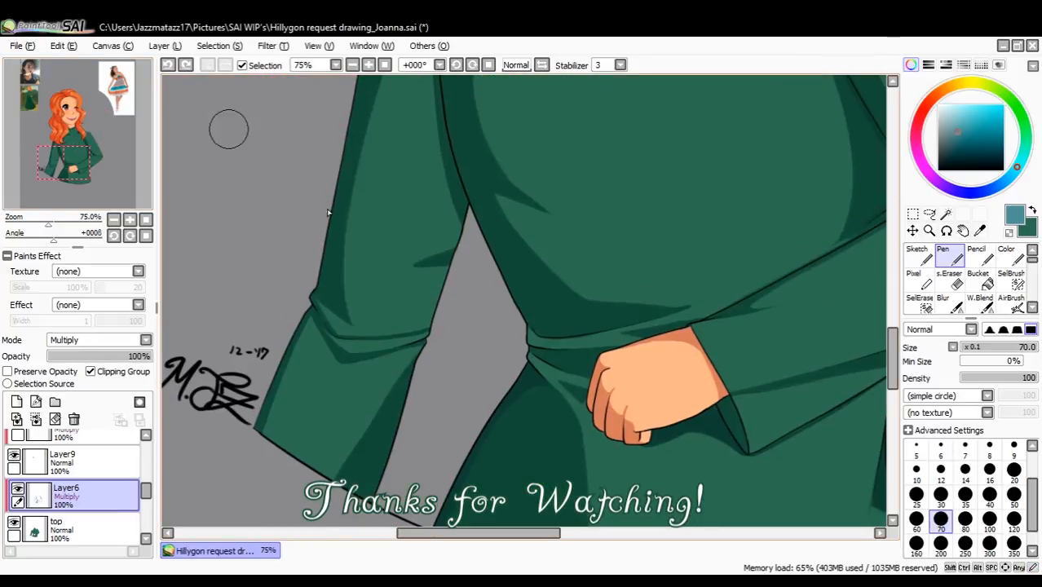
click(529, 352)
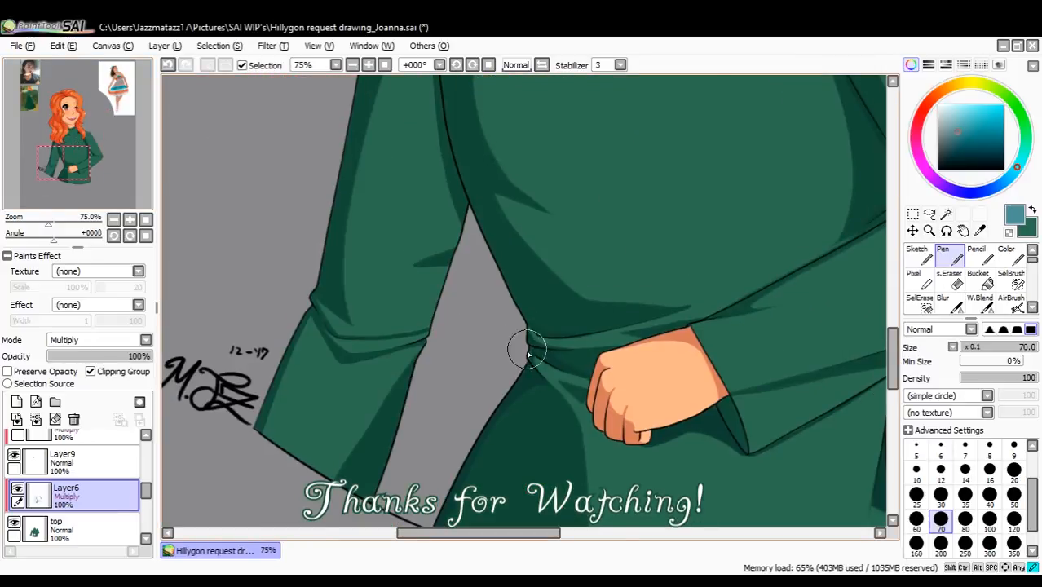
click(353, 64)
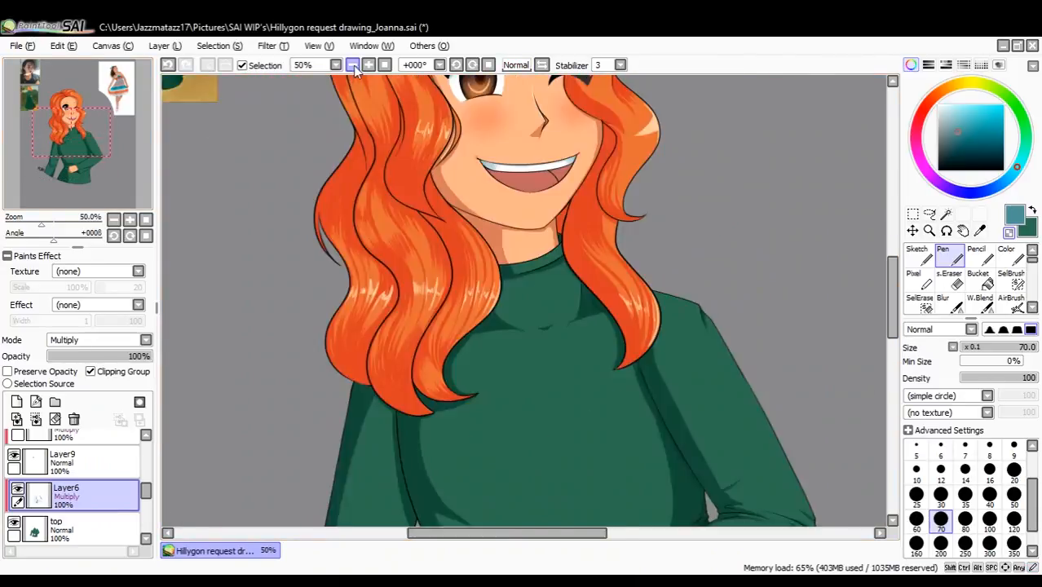